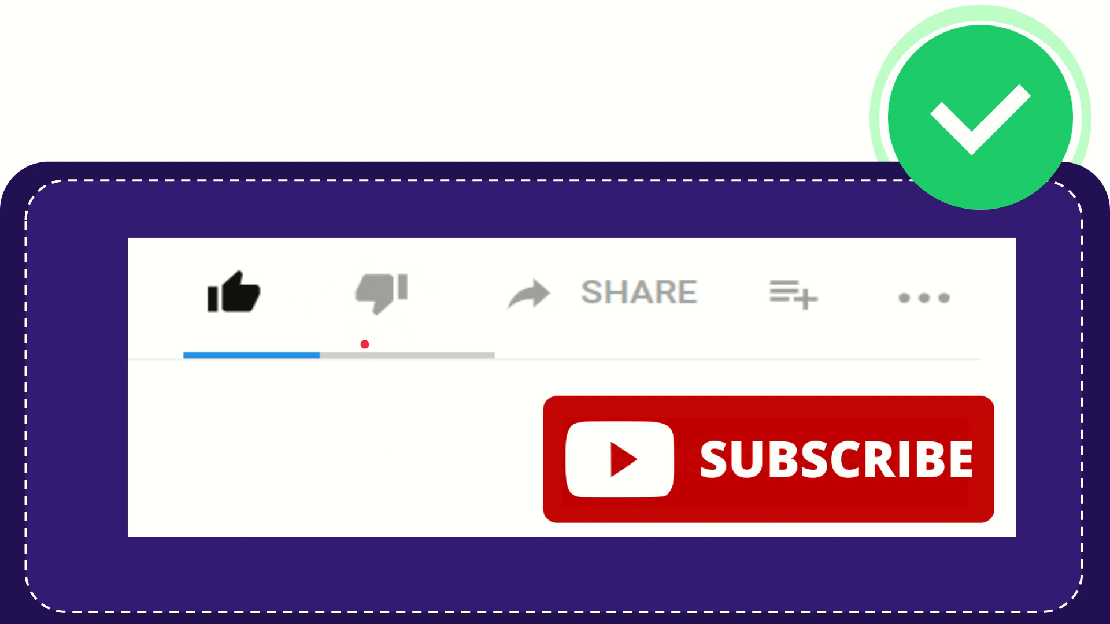
{"action": "left_click", "coordinate": [380, 295]}
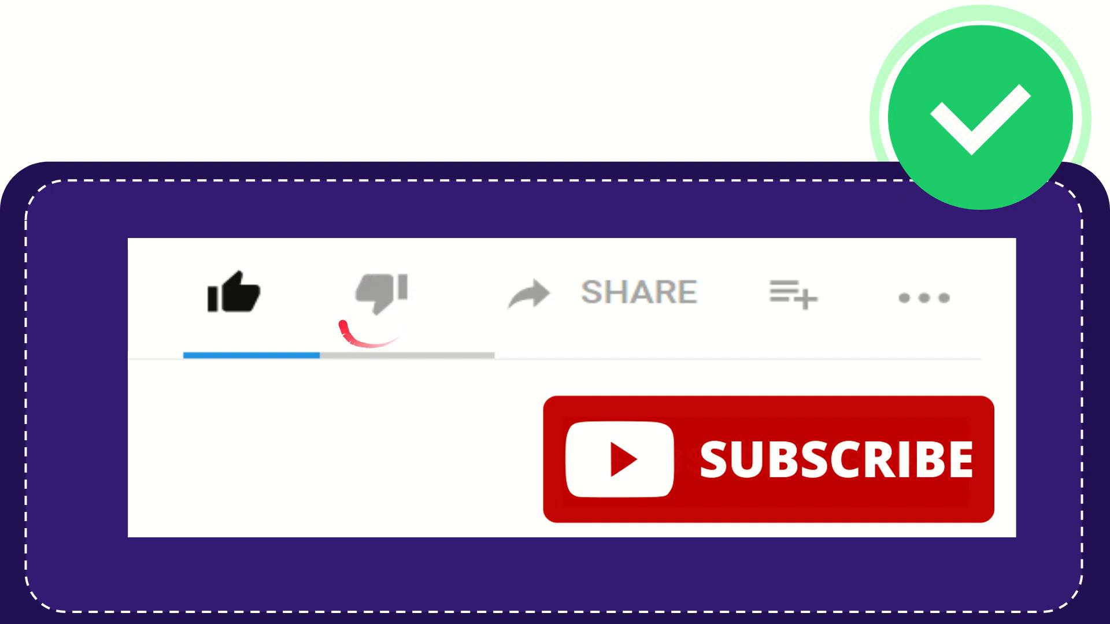
{"action": "left_click", "coordinate": [377, 298]}
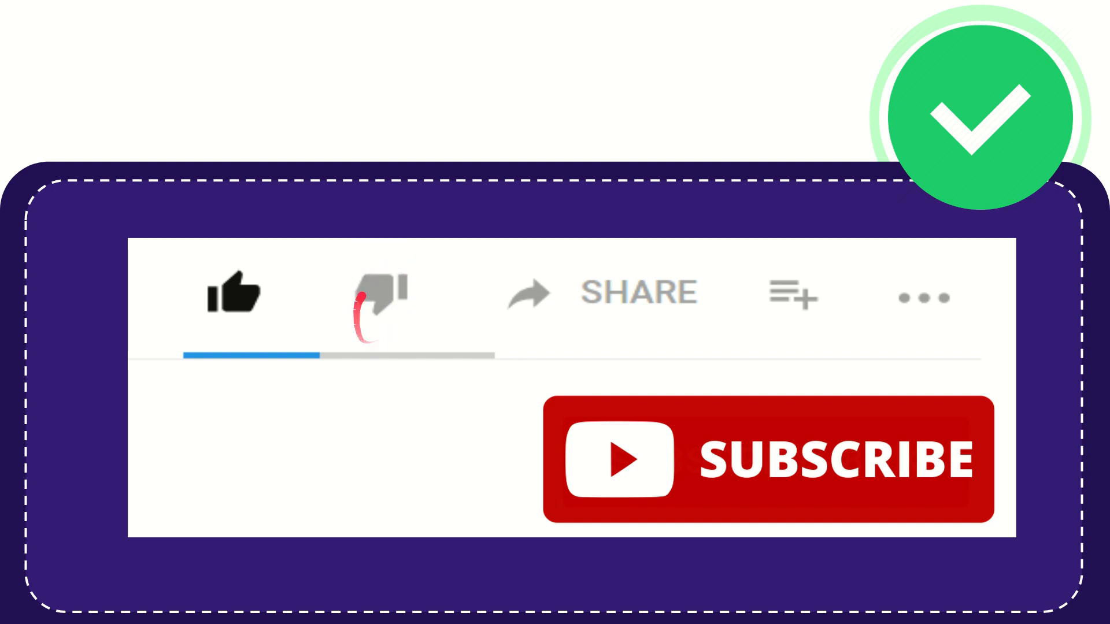